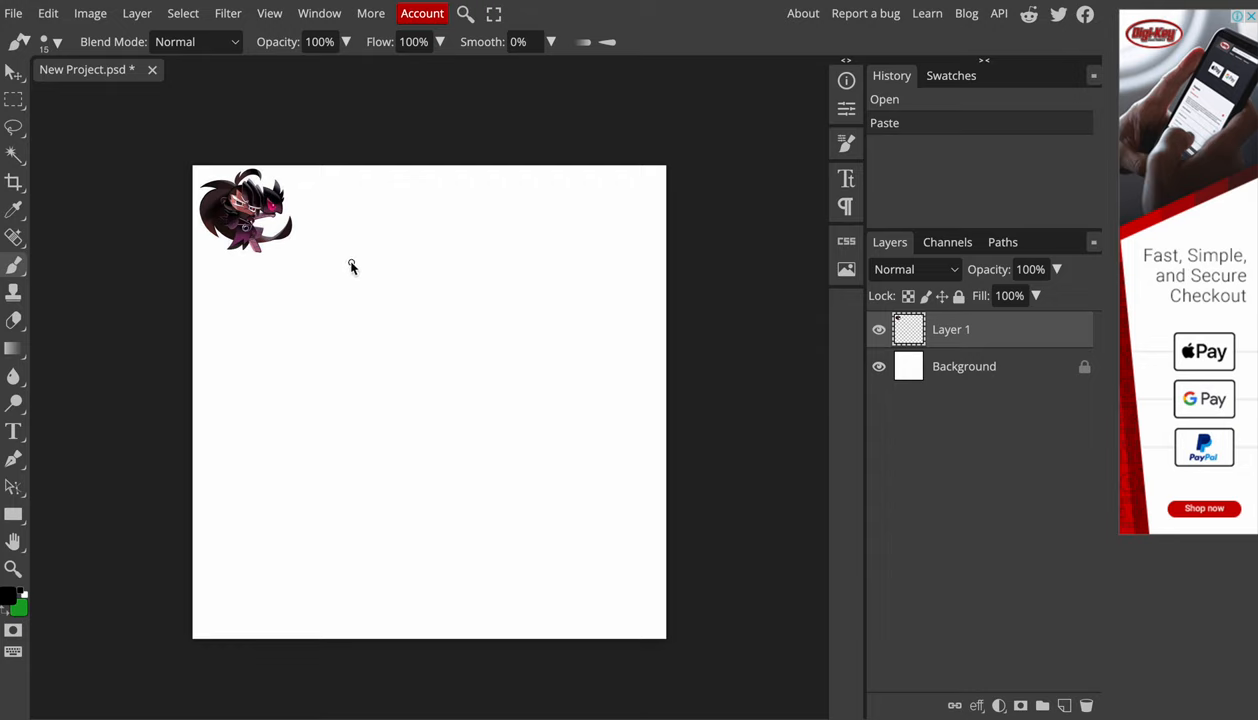
pyautogui.moveTo(268, 286)
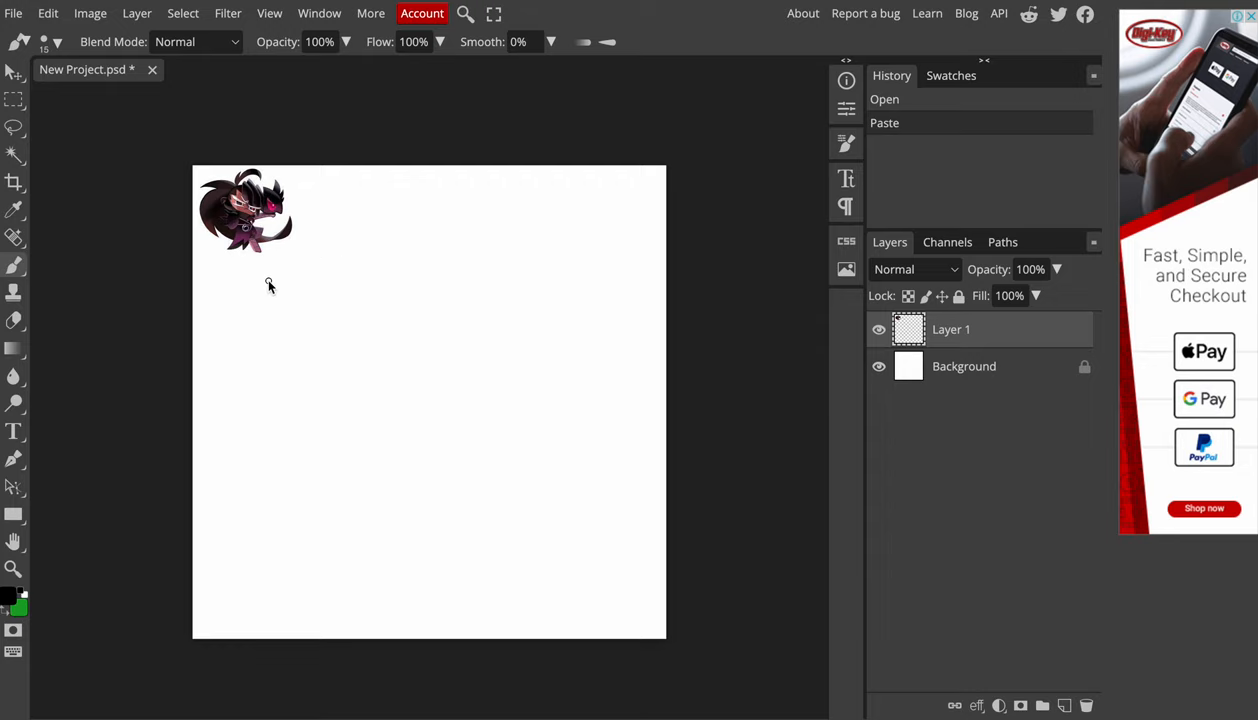
pyautogui.moveTo(376, 214)
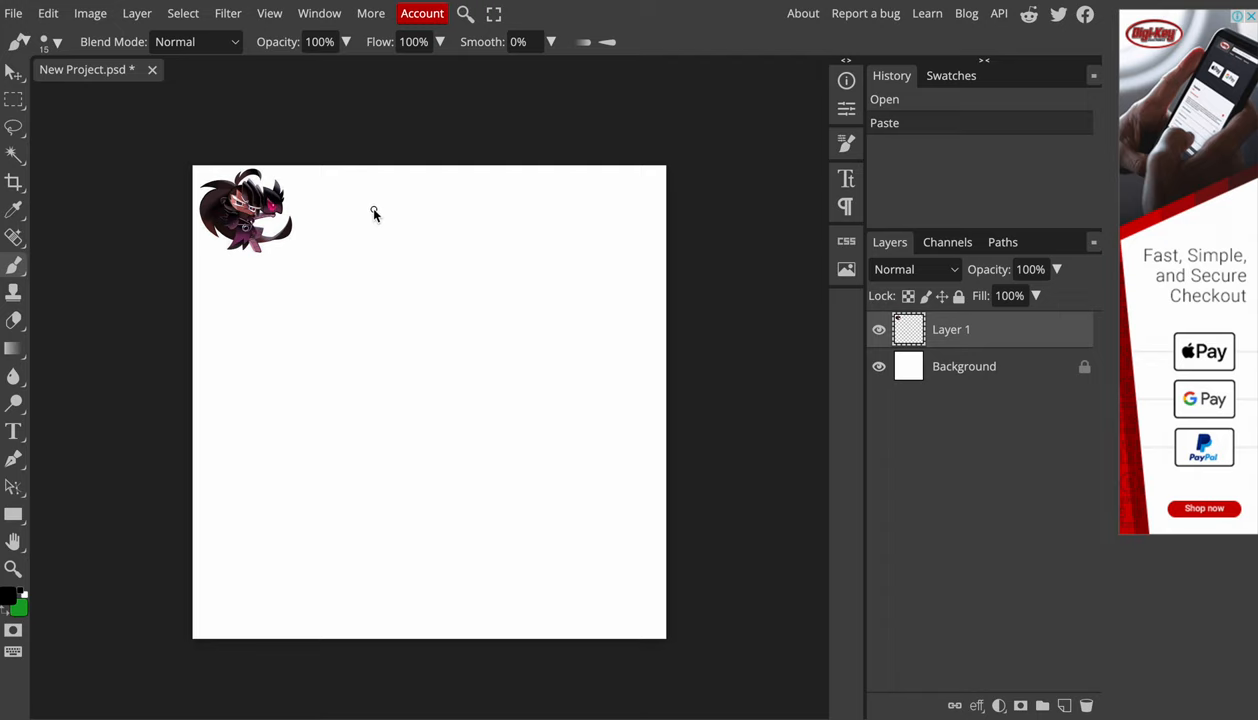
pyautogui.moveTo(332, 276)
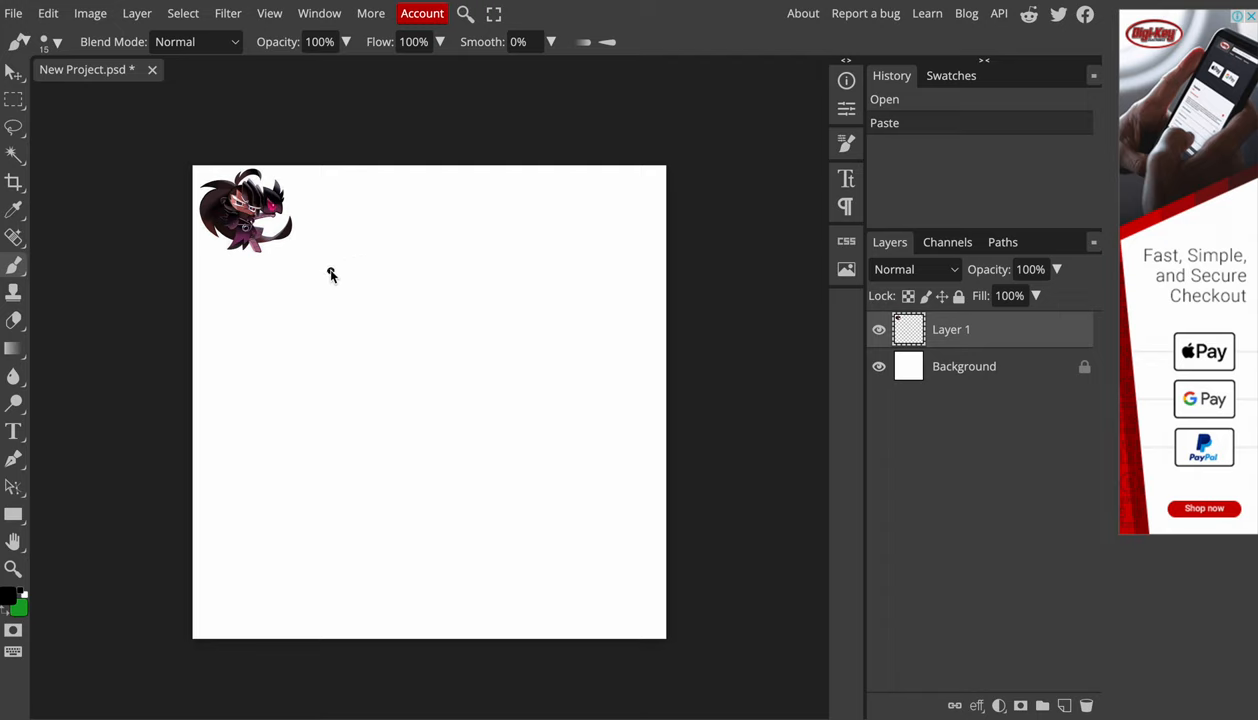
# Sketch two pointed hair strands and close the round head outline in black.
pyautogui.moveTo(330, 272); pyautogui.dragTo(280, 376)
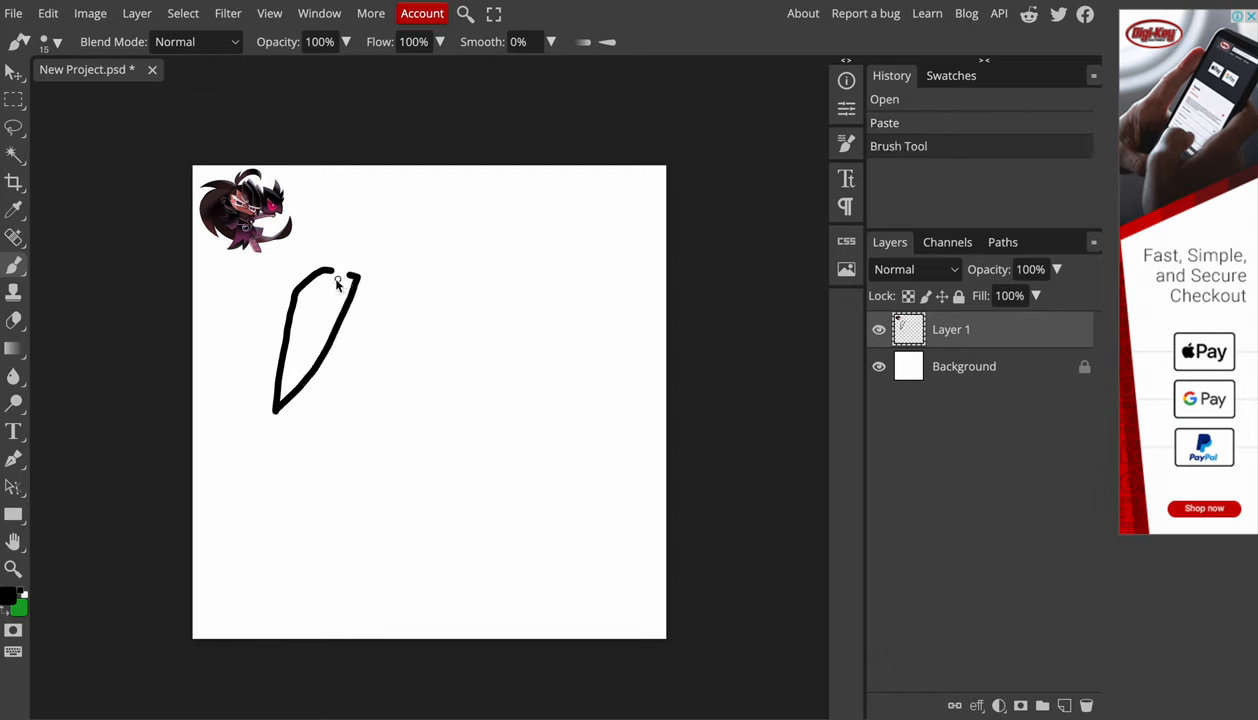
pyautogui.moveTo(336, 280); pyautogui.dragTo(258, 328)
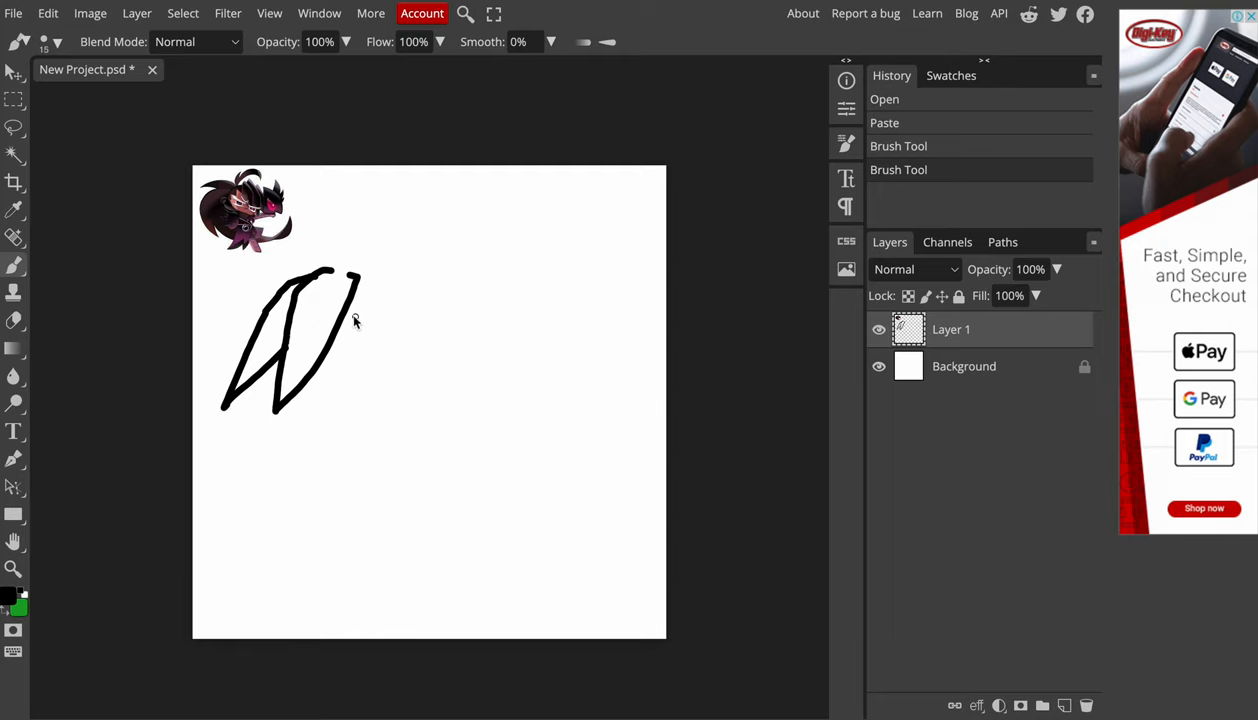
pyautogui.moveTo(356, 310); pyautogui.dragTo(328, 414)
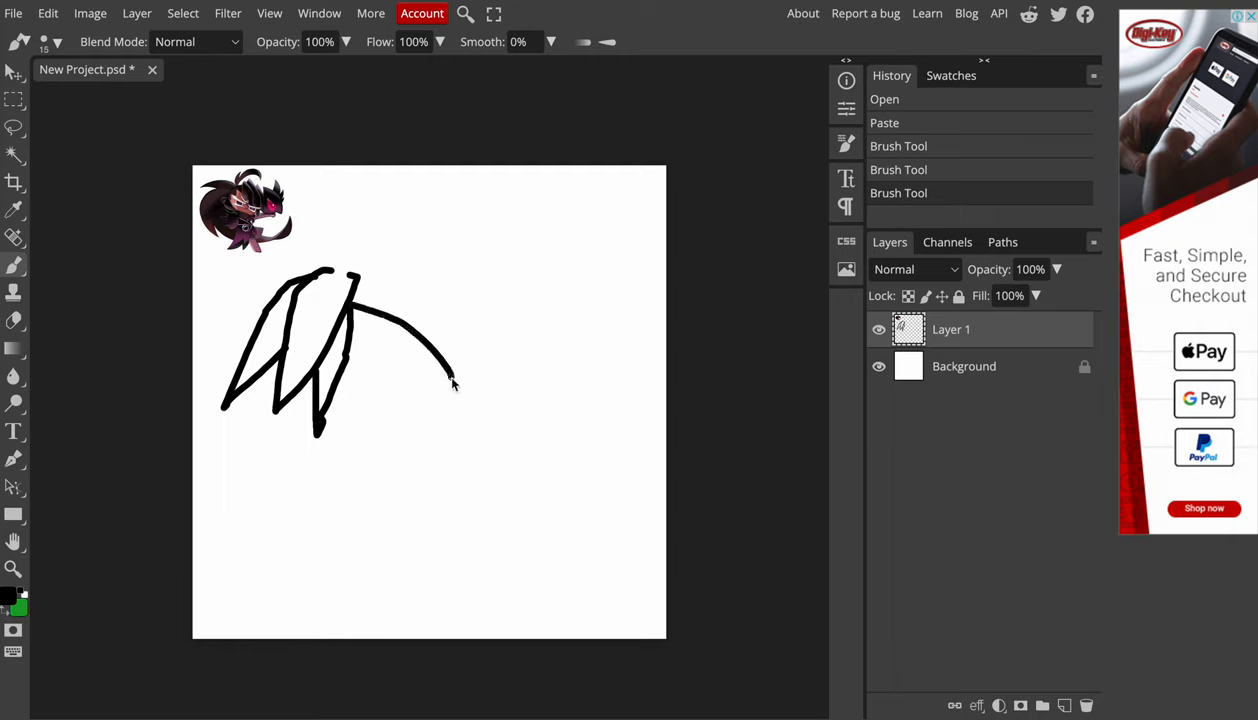
pyautogui.moveTo(456, 384); pyautogui.dragTo(284, 440)
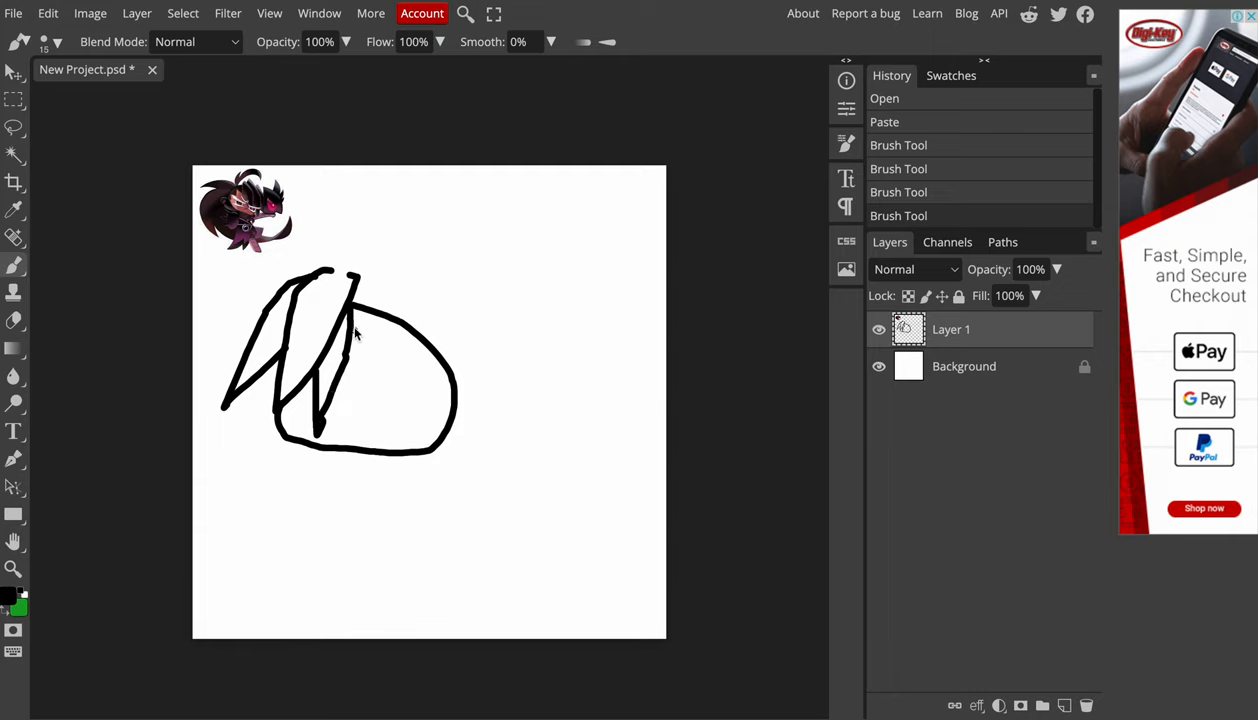
# Add jagged bangs across the face and spiky hair tufts on the top right.
pyautogui.moveTo(356, 324); pyautogui.dragTo(420, 376)
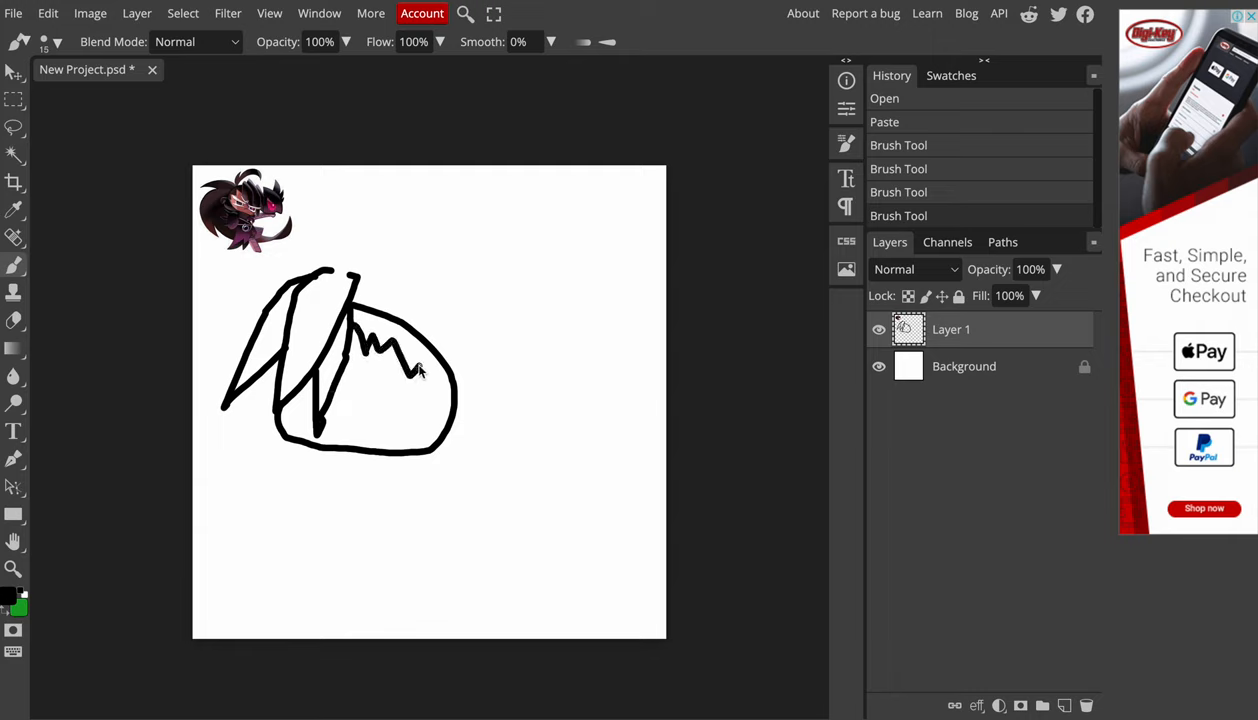
pyautogui.moveTo(414, 370); pyautogui.dragTo(450, 460)
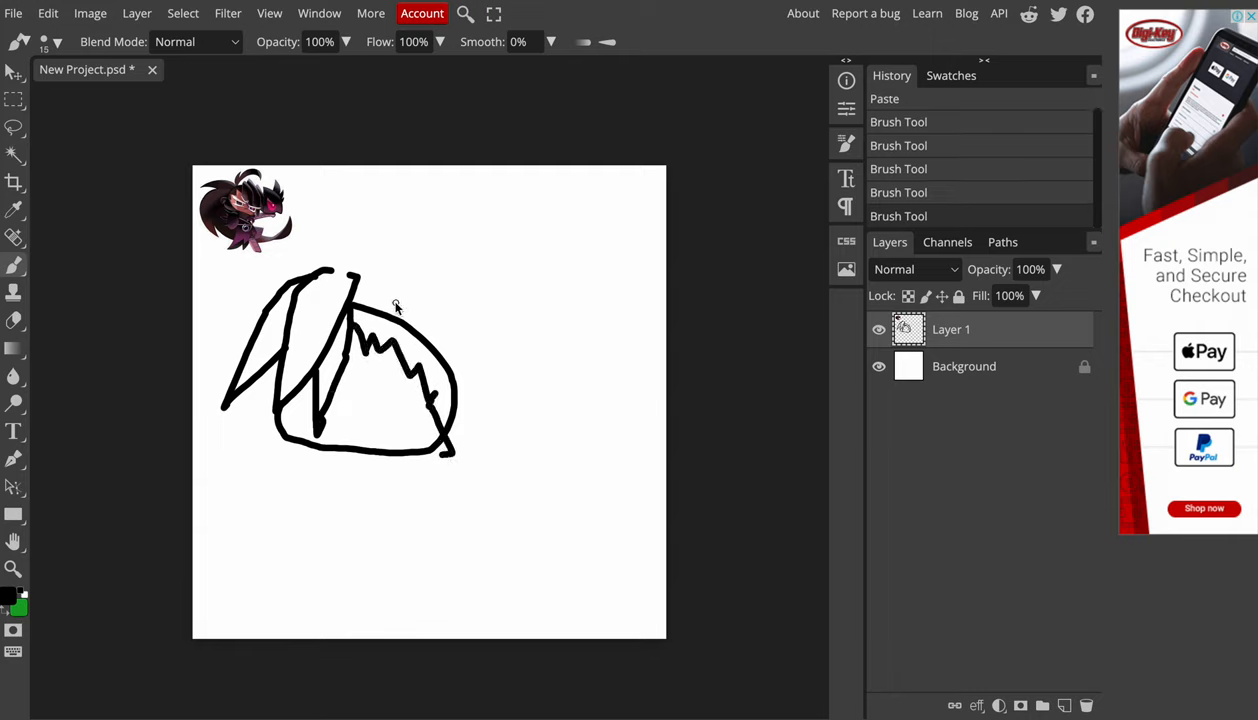
pyautogui.moveTo(356, 310); pyautogui.dragTo(460, 244)
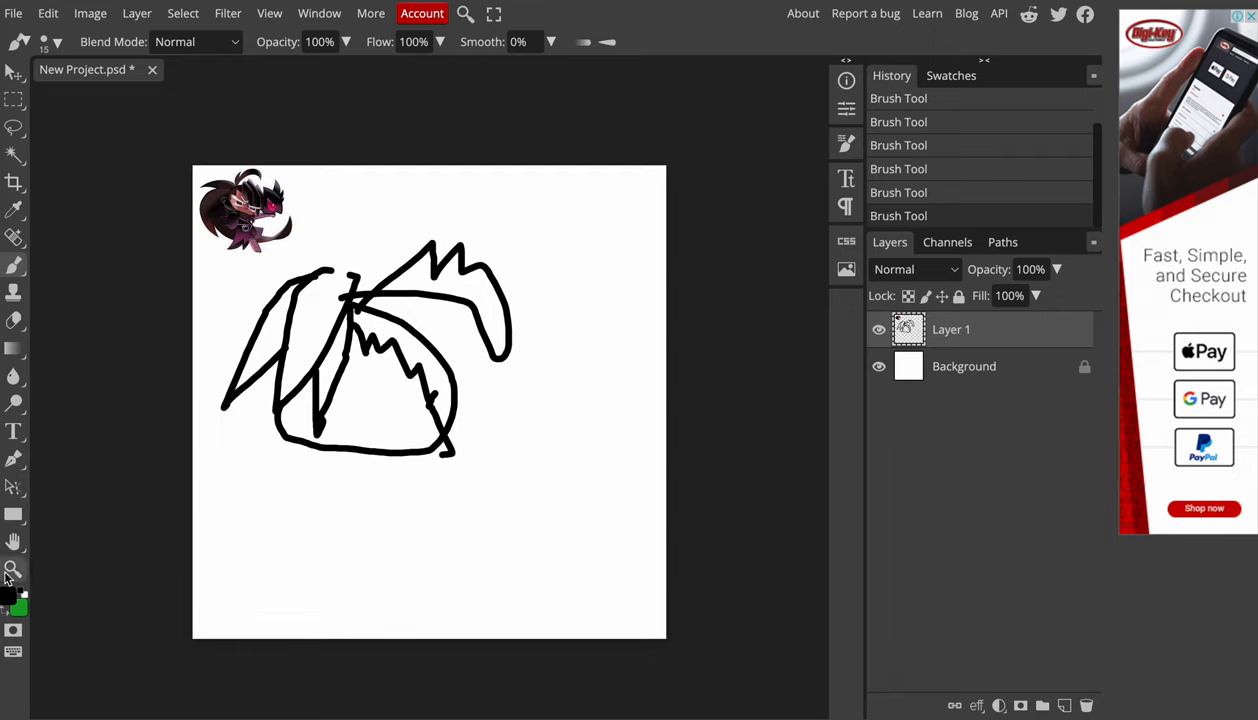
pyautogui.moveTo(312, 480)
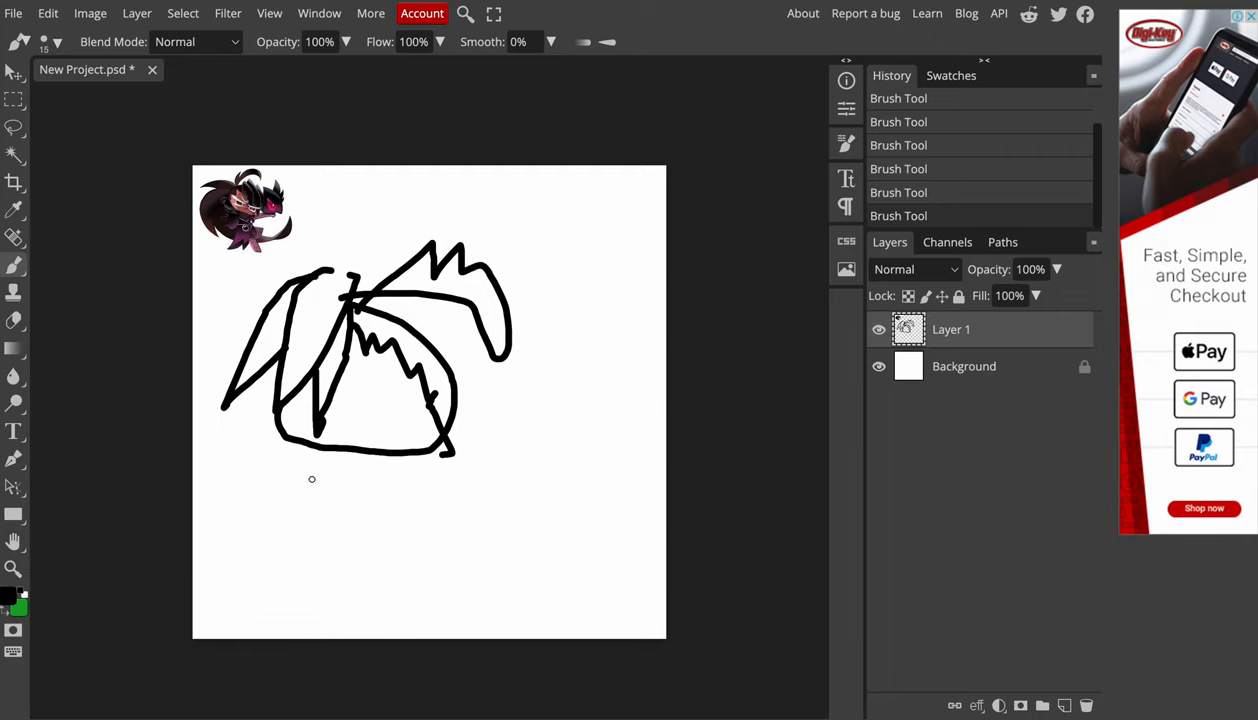
# Draw the spiky body, a right-reaching arm with hand, and a stick-like prop.
pyautogui.moveTo(322, 456); pyautogui.dragTo(304, 576)
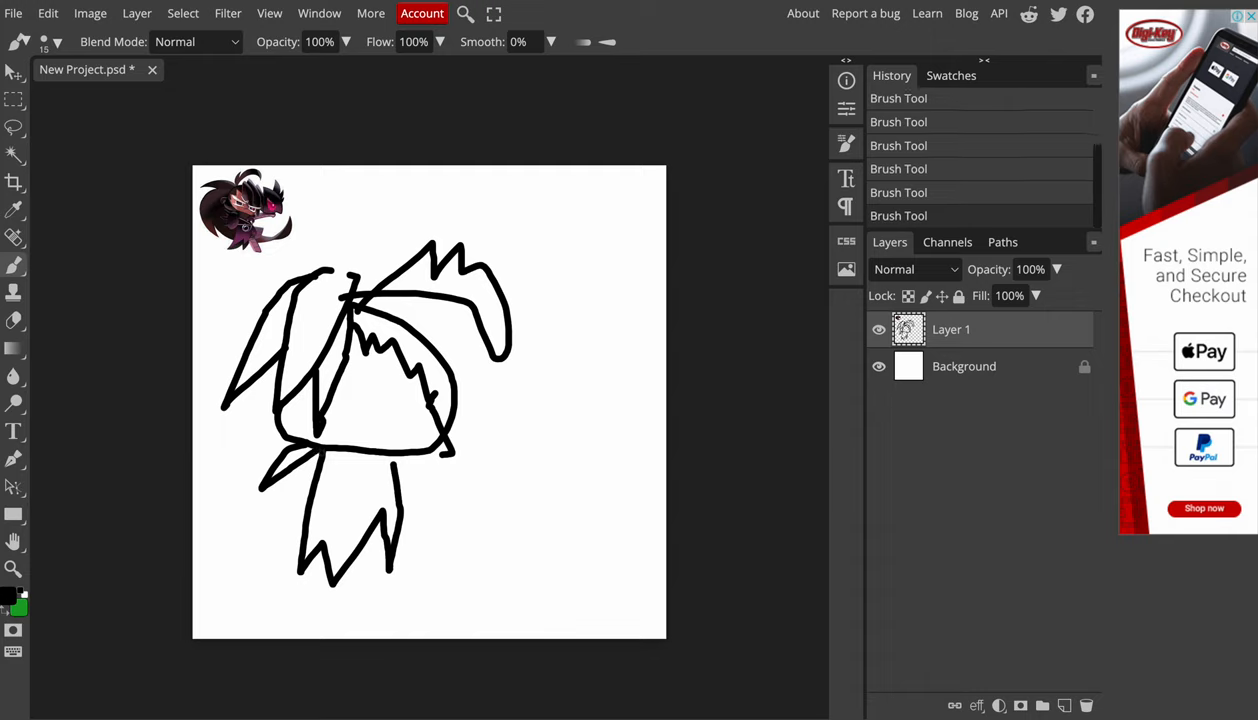
pyautogui.moveTo(388, 464); pyautogui.dragTo(462, 528)
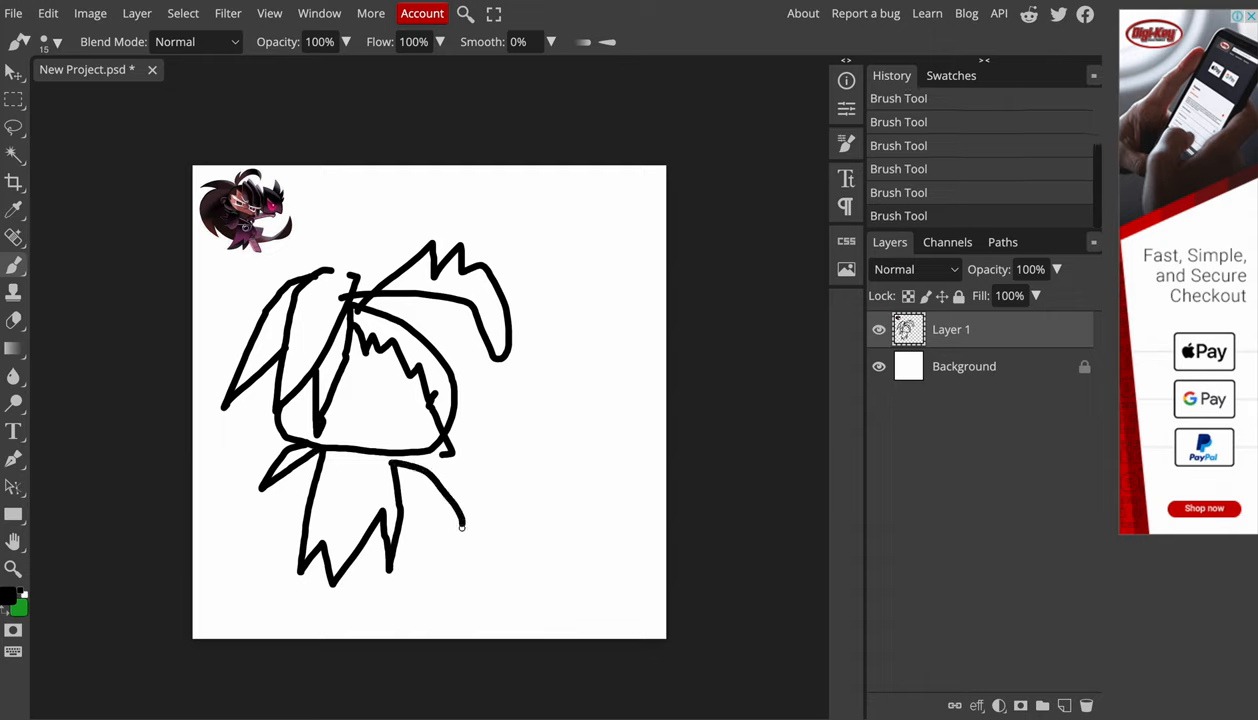
pyautogui.moveTo(414, 490); pyautogui.dragTo(460, 524)
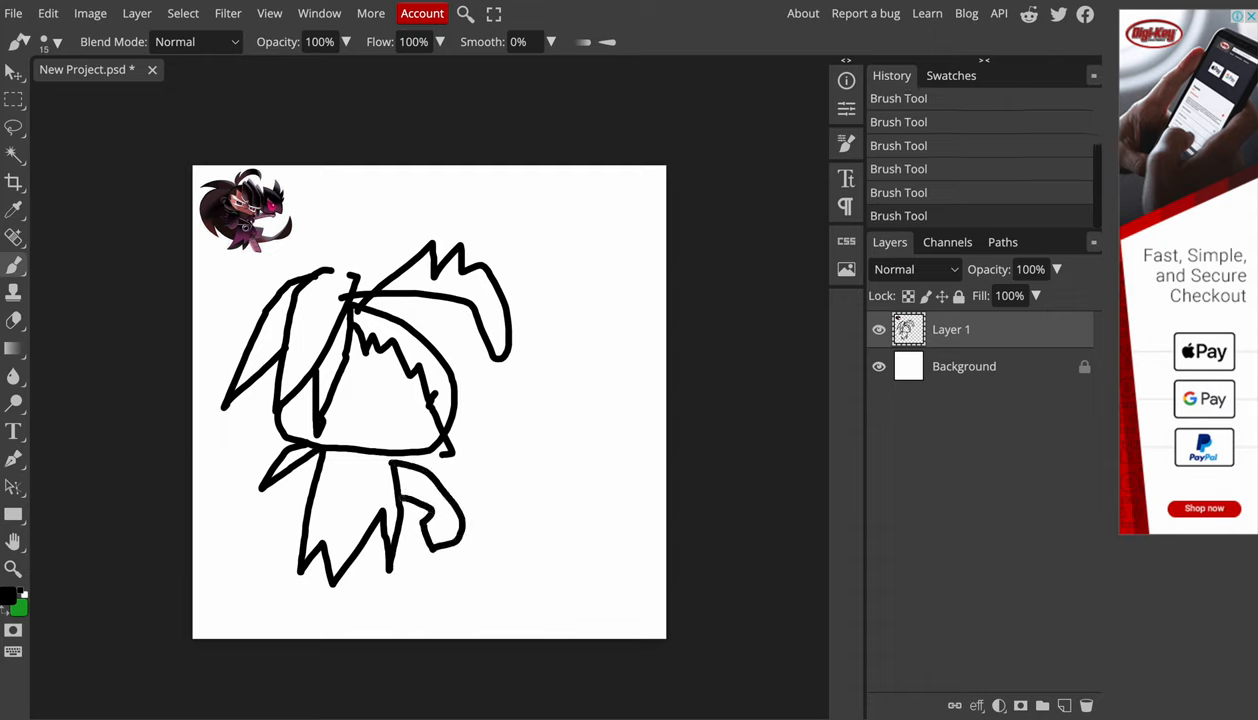
pyautogui.moveTo(400, 480); pyautogui.dragTo(440, 520)
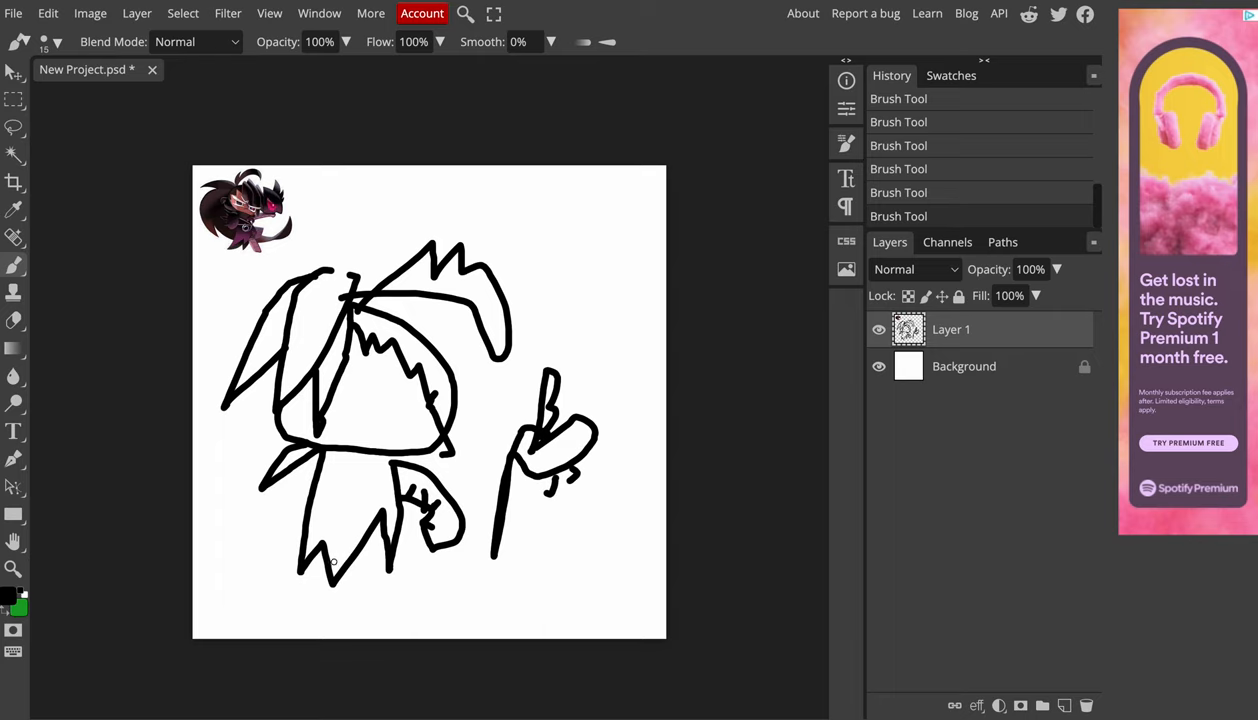
# Draw a leg, a diagonal staff-like line and extra detail lines on the lower body.
pyautogui.moveTo(330, 556); pyautogui.dragTo(314, 630)
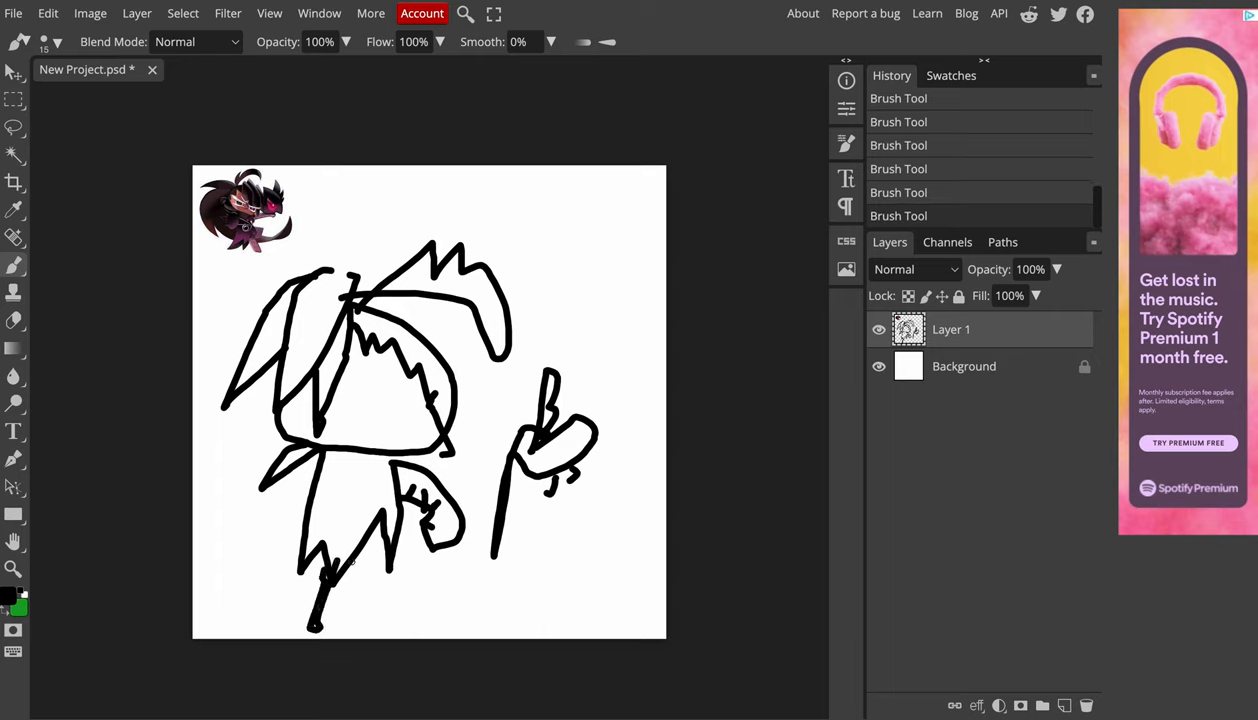
pyautogui.moveTo(356, 560); pyautogui.dragTo(384, 620)
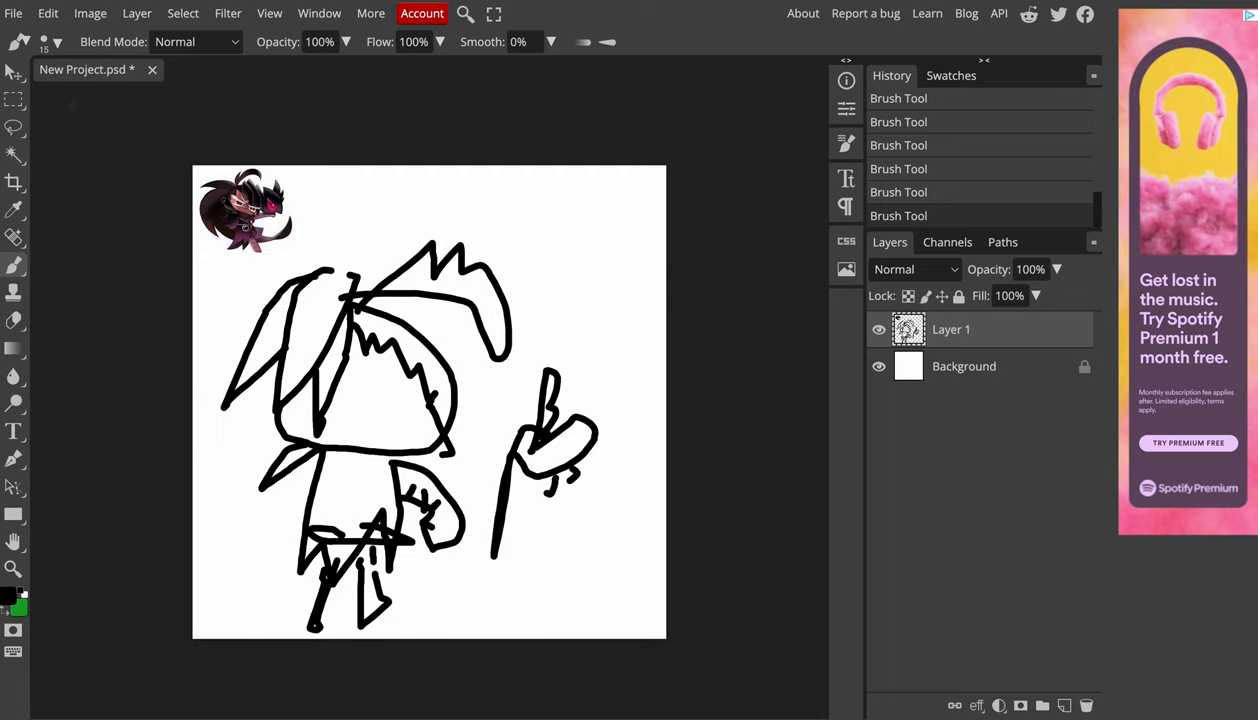
pyautogui.moveTo(340, 544); pyautogui.dragTo(380, 520)
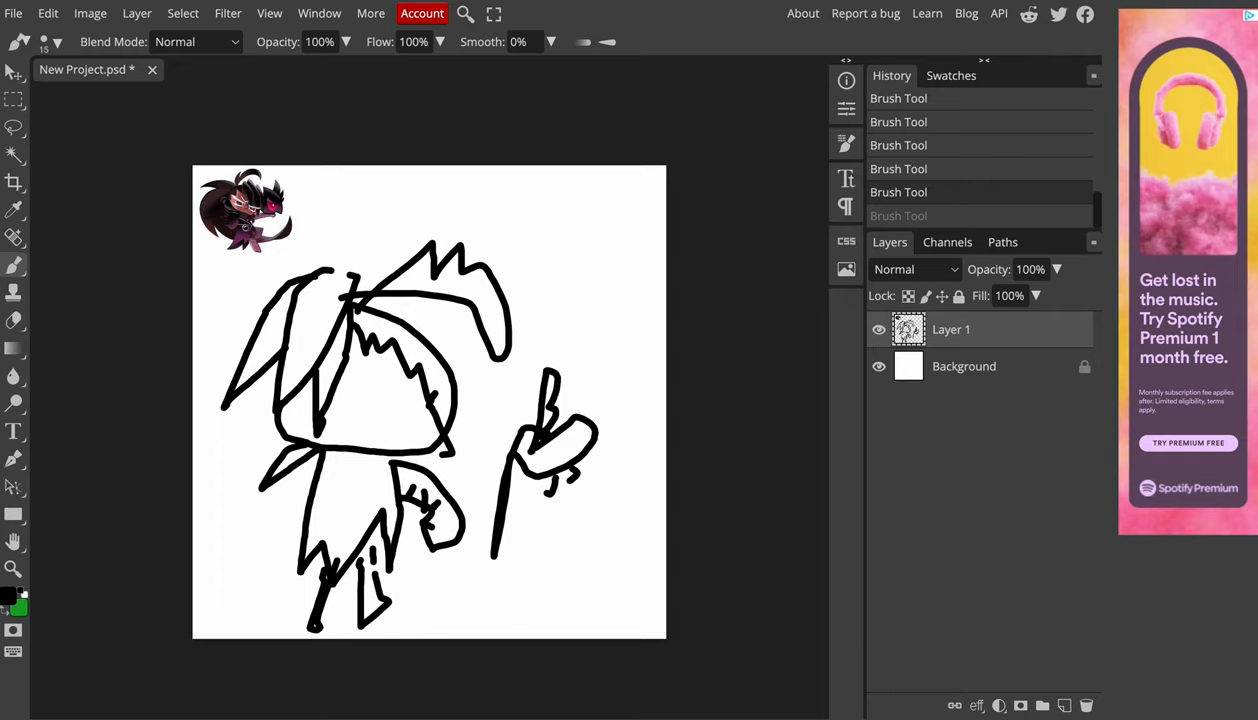
pyautogui.moveTo(312, 524)
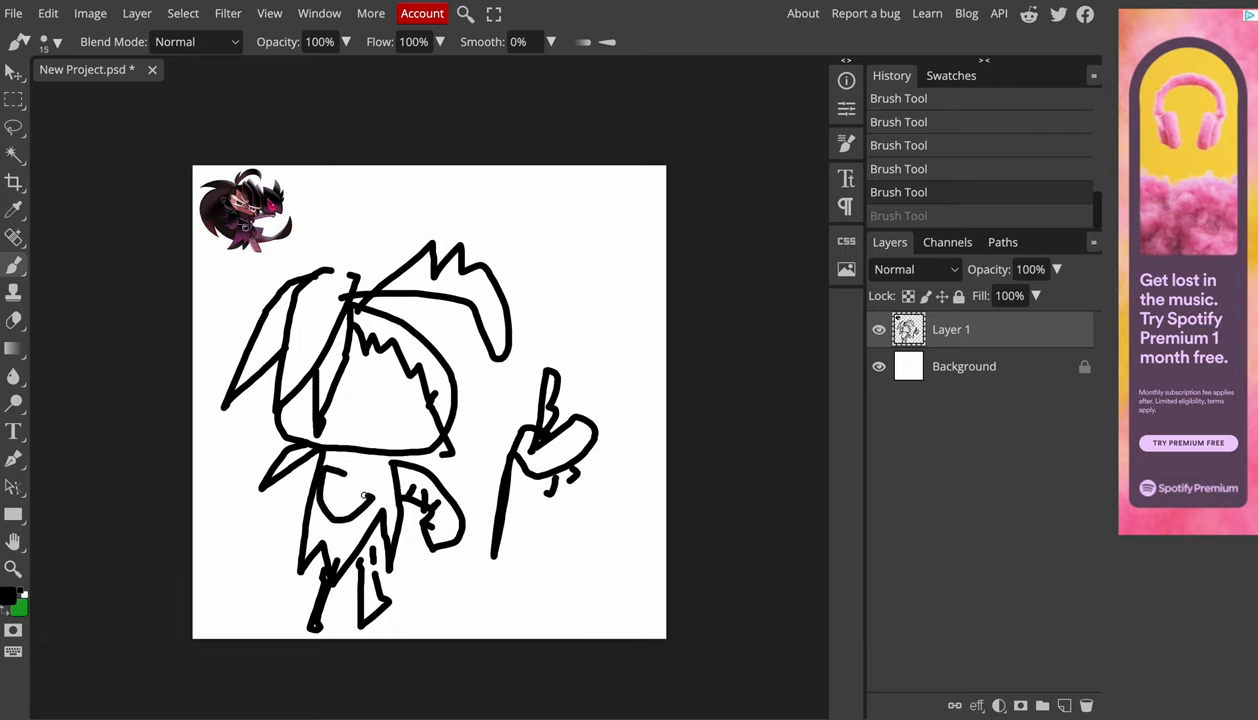
pyautogui.click(346, 496)
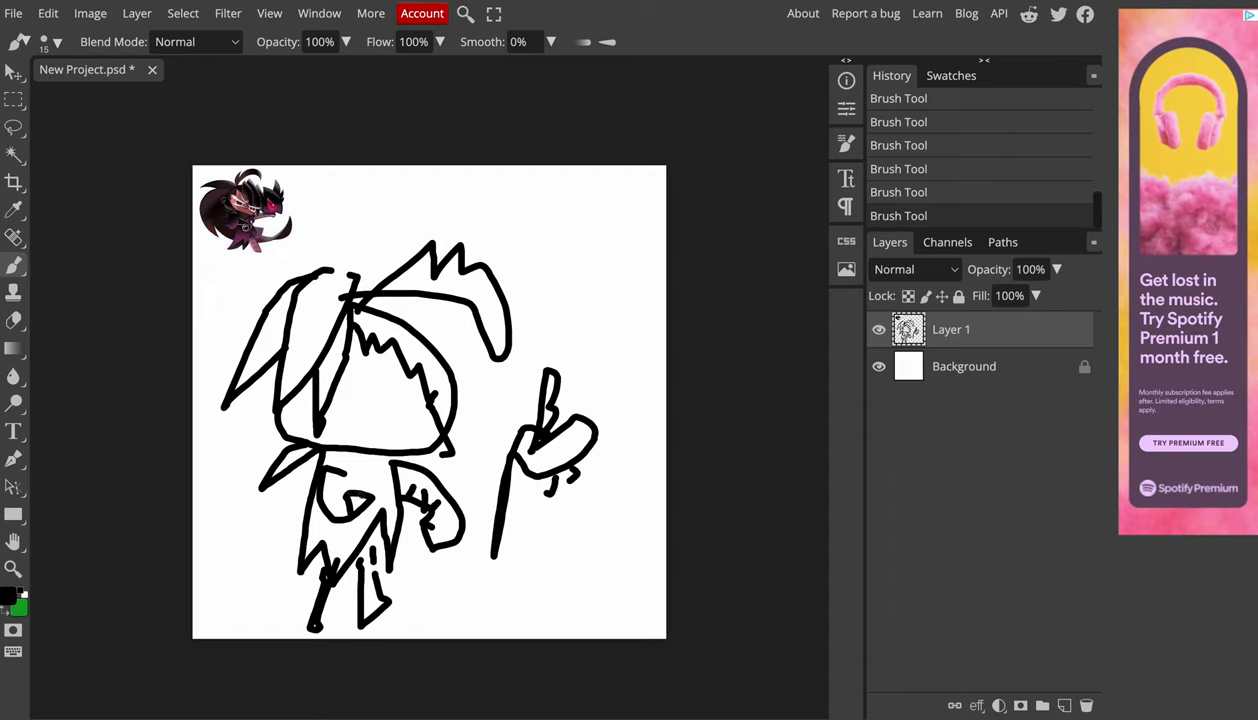
# Switch the brush colour to red and mark a red cross eye on the face.
pyautogui.click(12, 596)
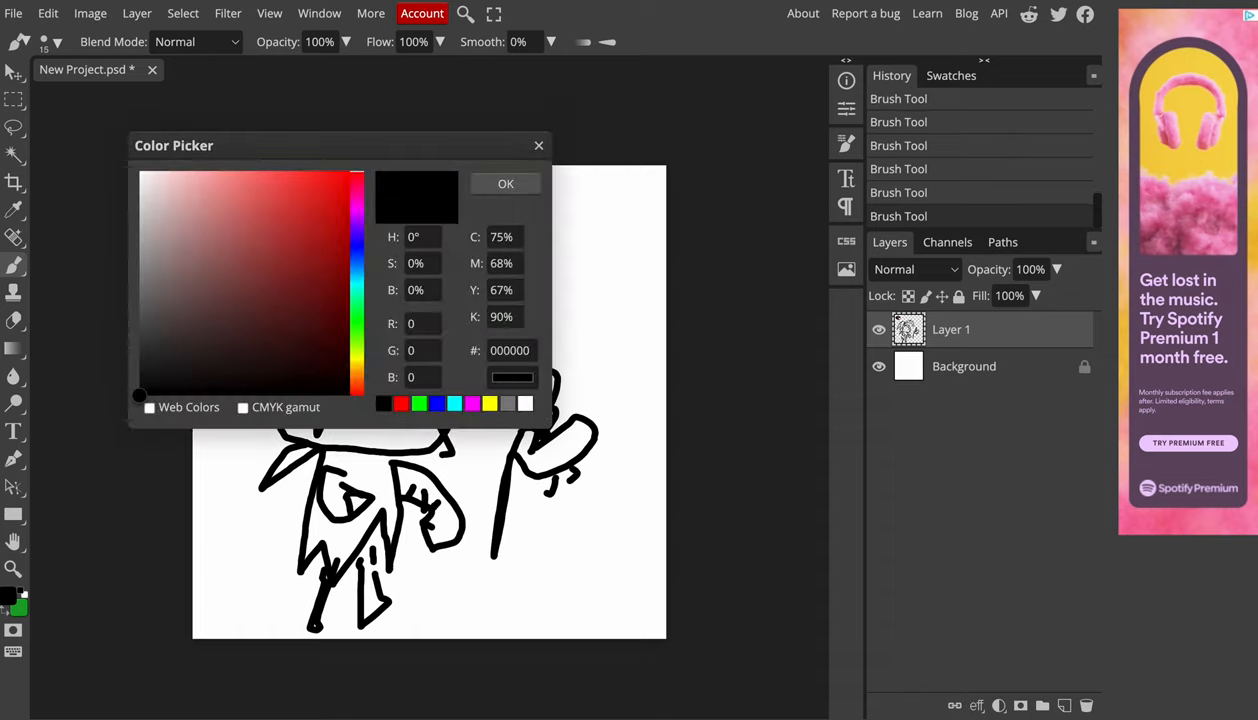
pyautogui.click(350, 172)
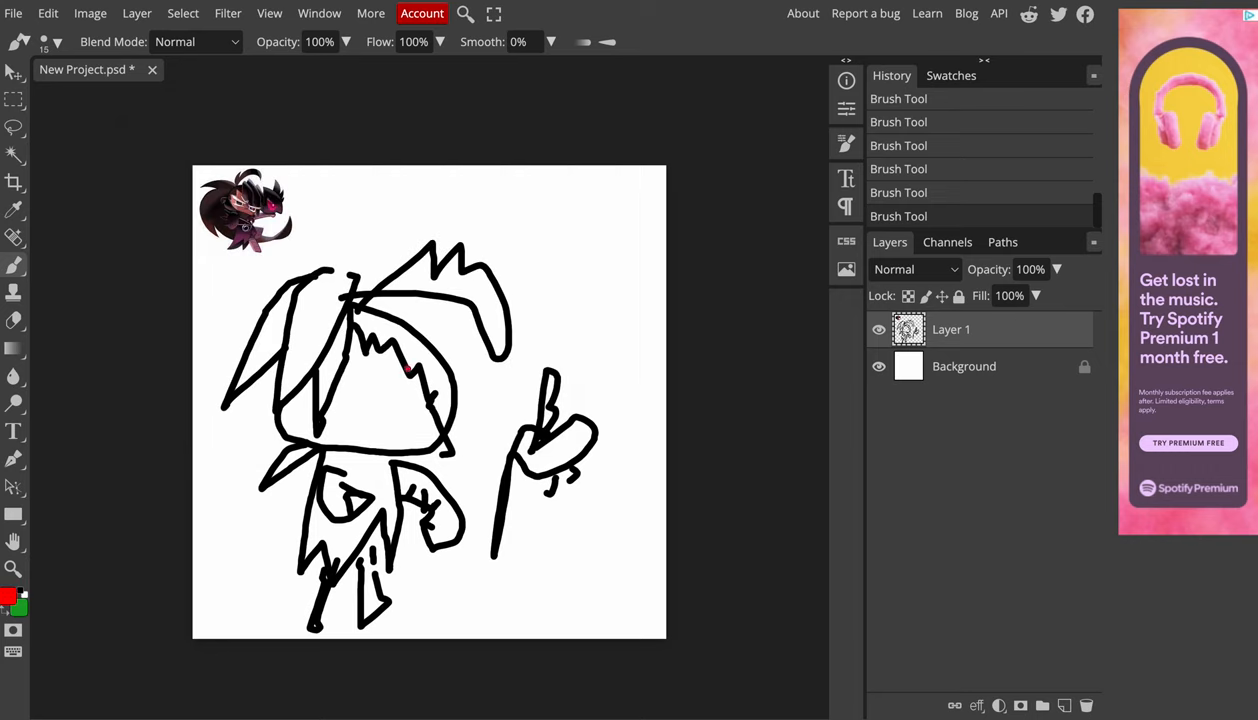
pyautogui.click(408, 396)
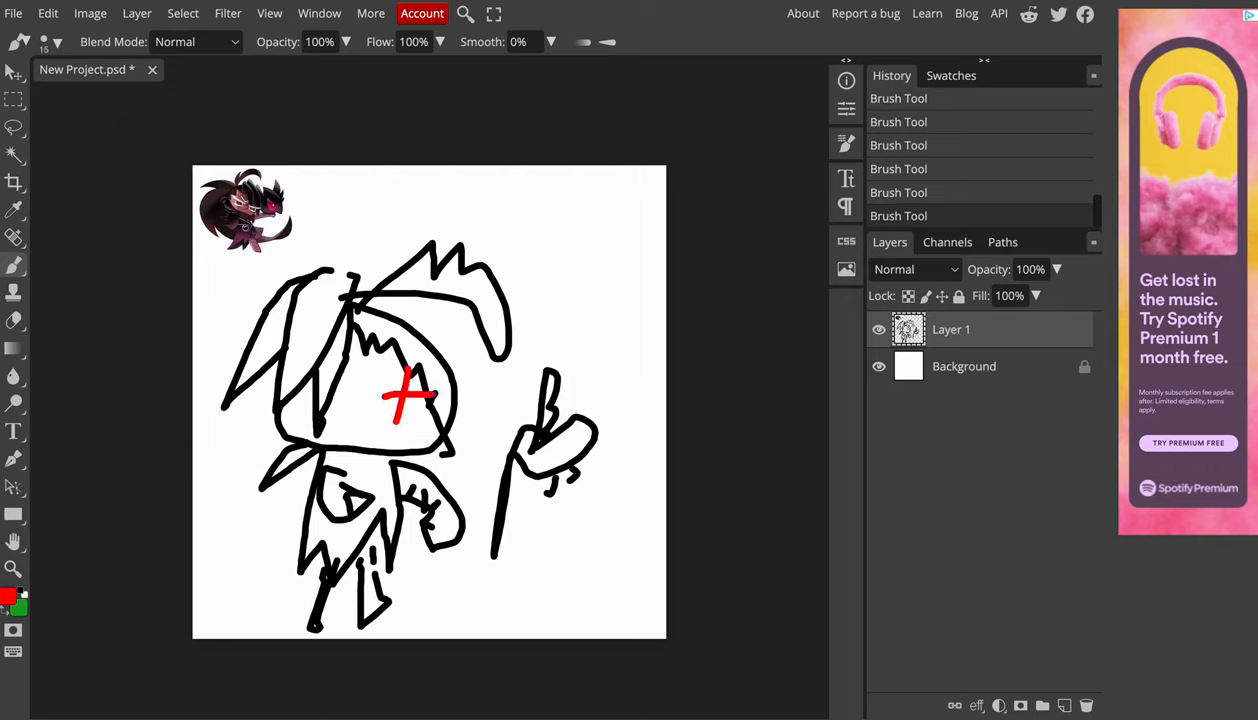
pyautogui.click(10, 598)
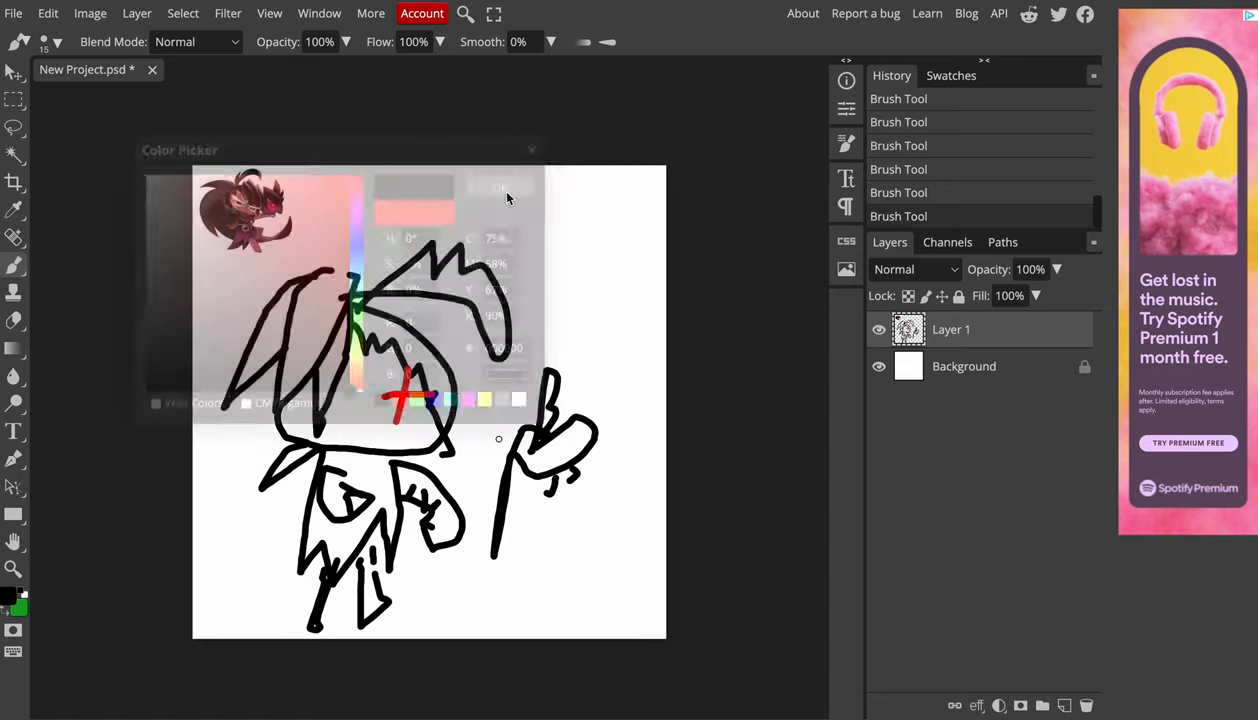
# Return the colour to black and draw a curved smile beside the red cross.
pyautogui.click(500, 188)
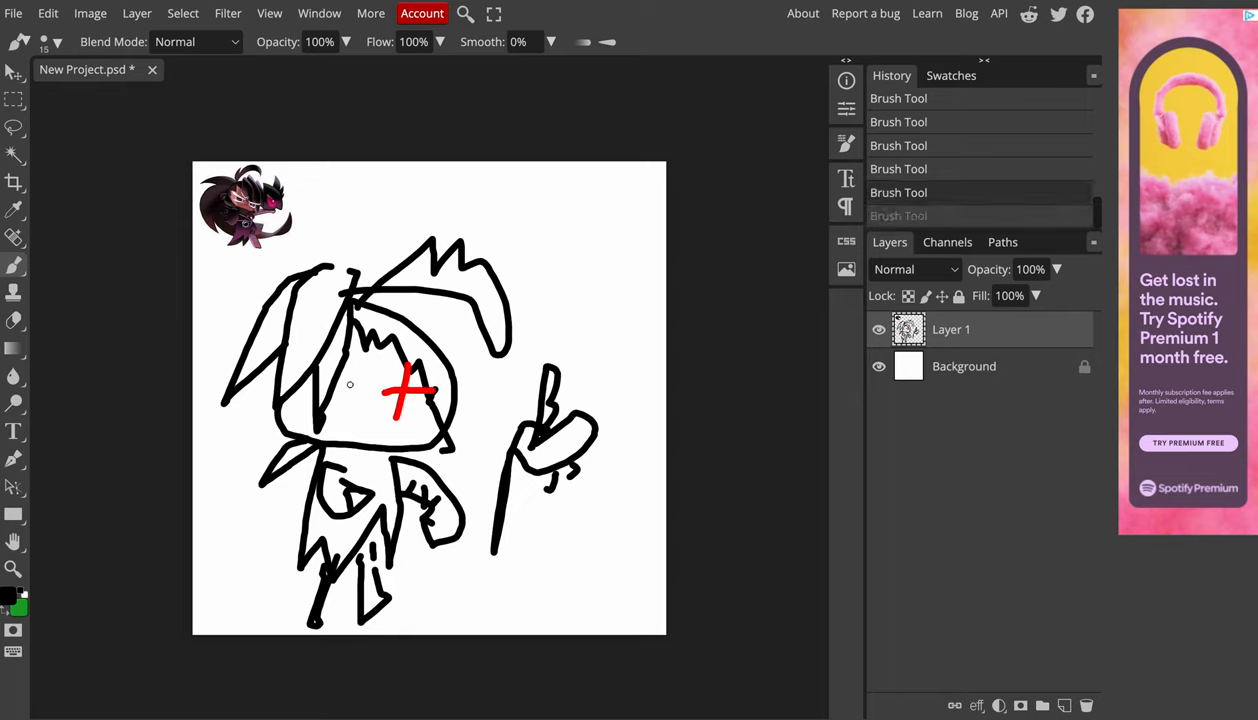
pyautogui.moveTo(350, 390); pyautogui.dragTo(356, 420)
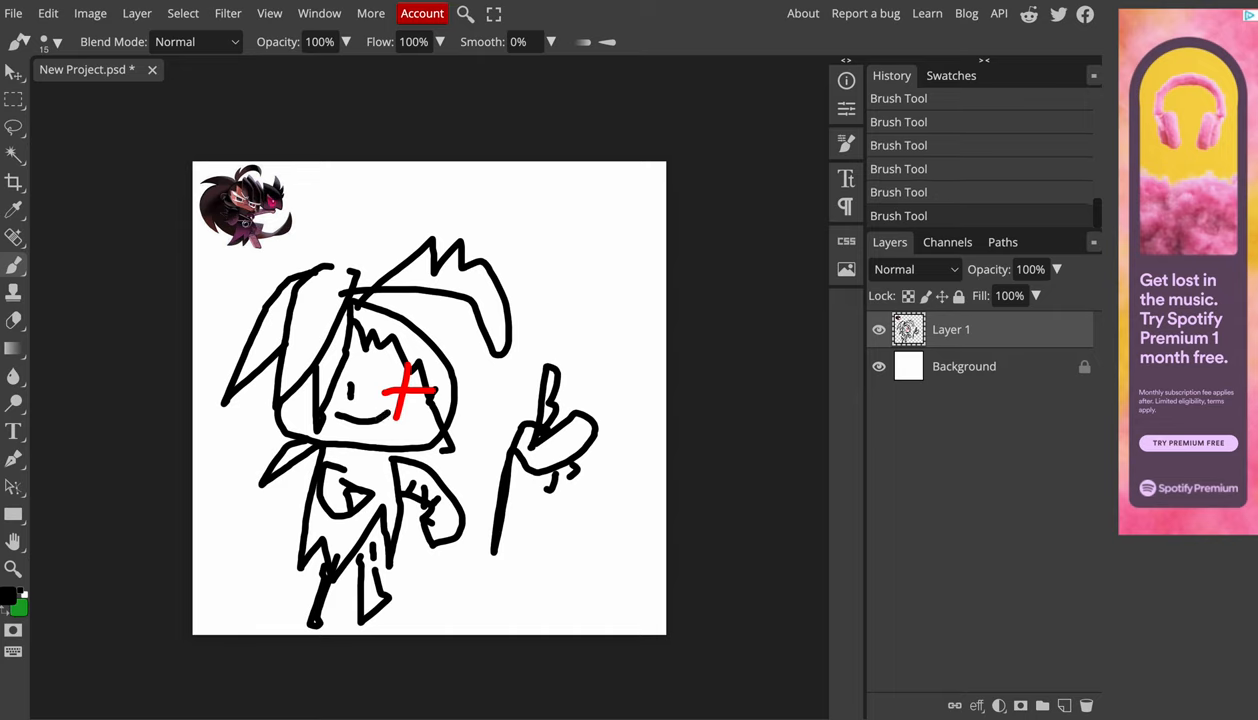
pyautogui.moveTo(598, 540)
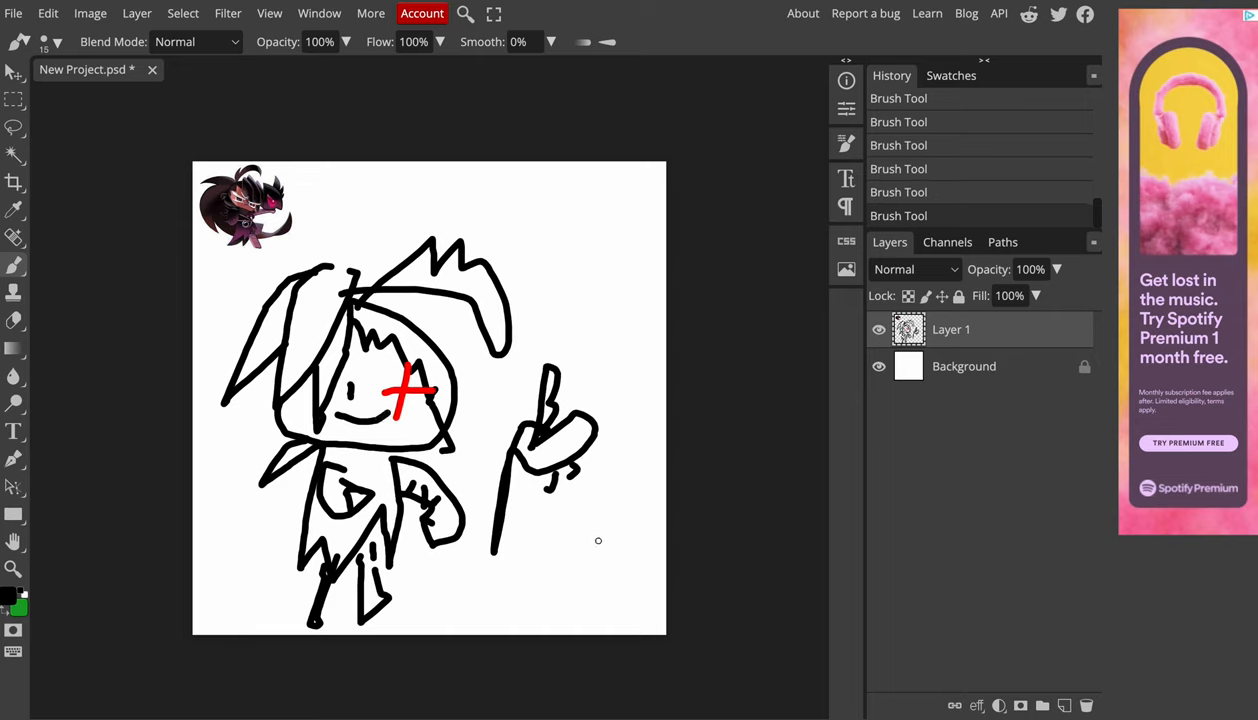
pyautogui.moveTo(316, 218)
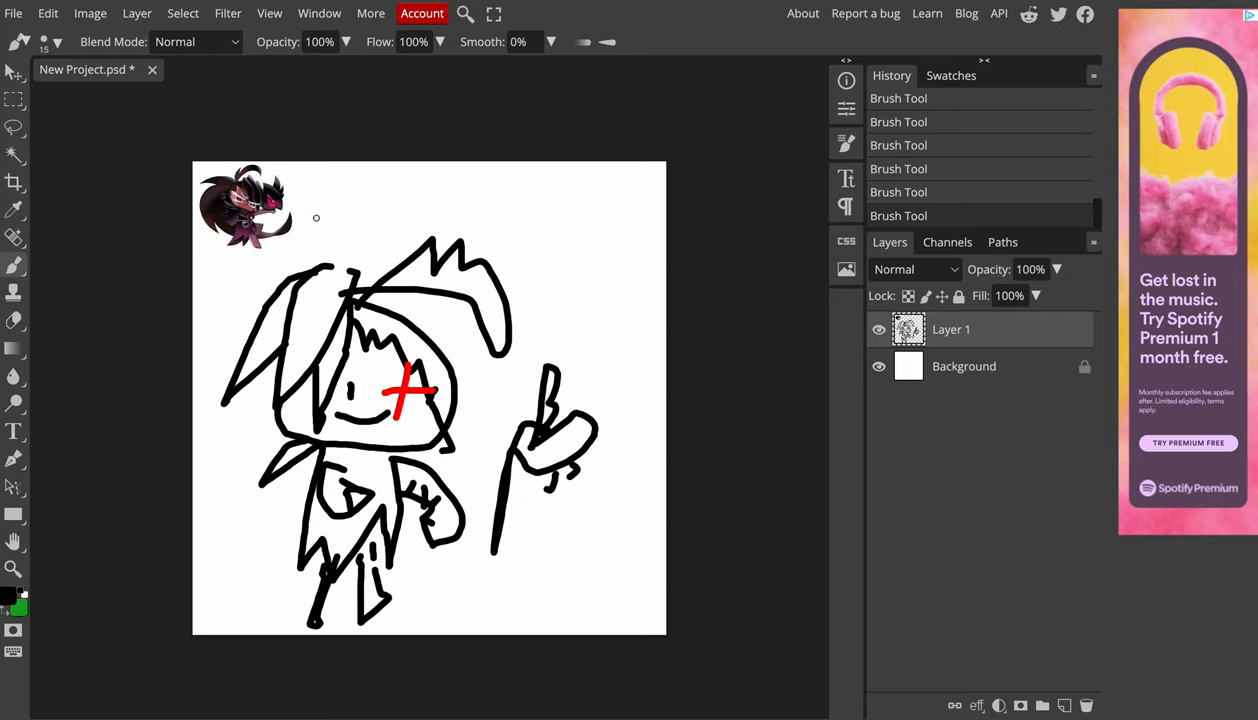
pyautogui.moveTo(540, 204)
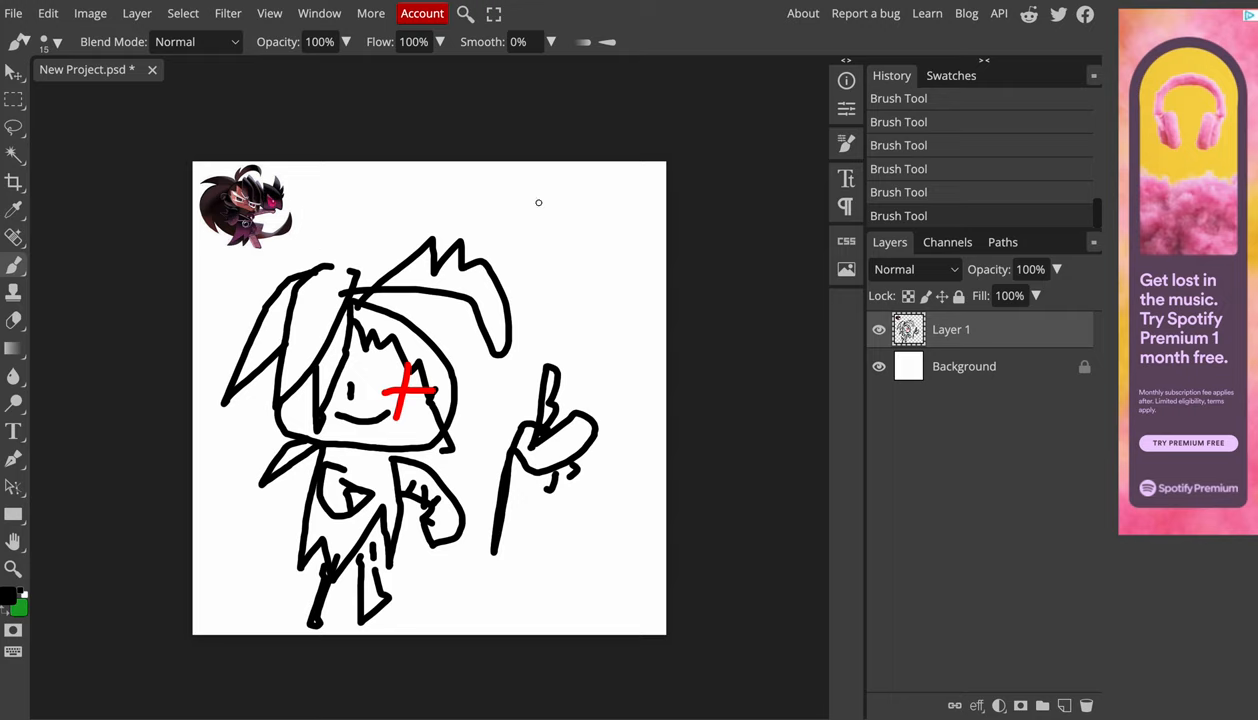
pyautogui.moveTo(536, 224)
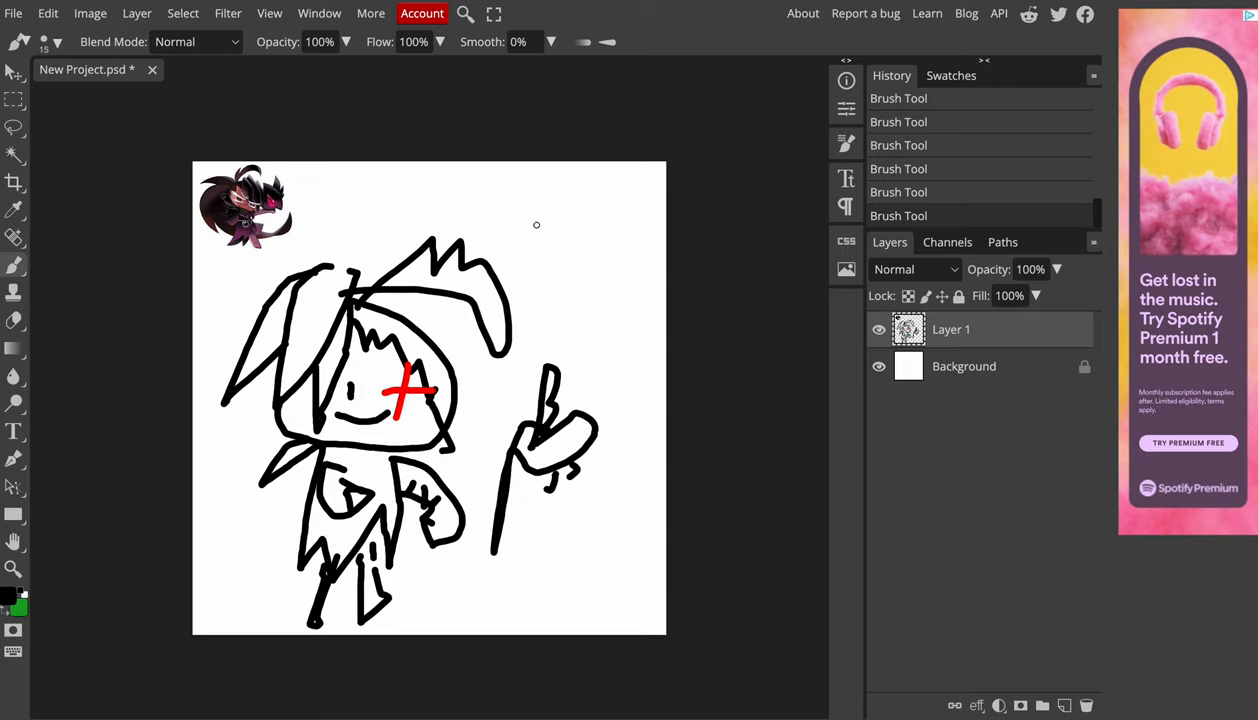